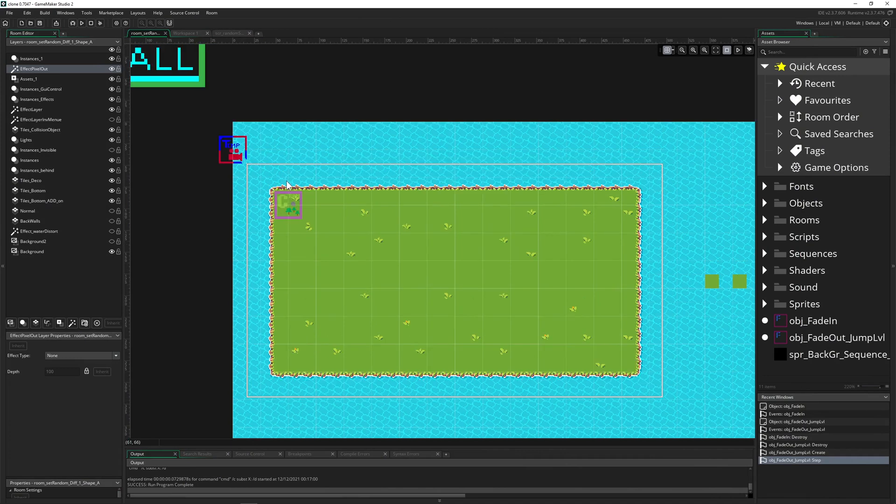
Step: Apply the Pixelate effect to the EffectPixelOut layer
click(764, 67)
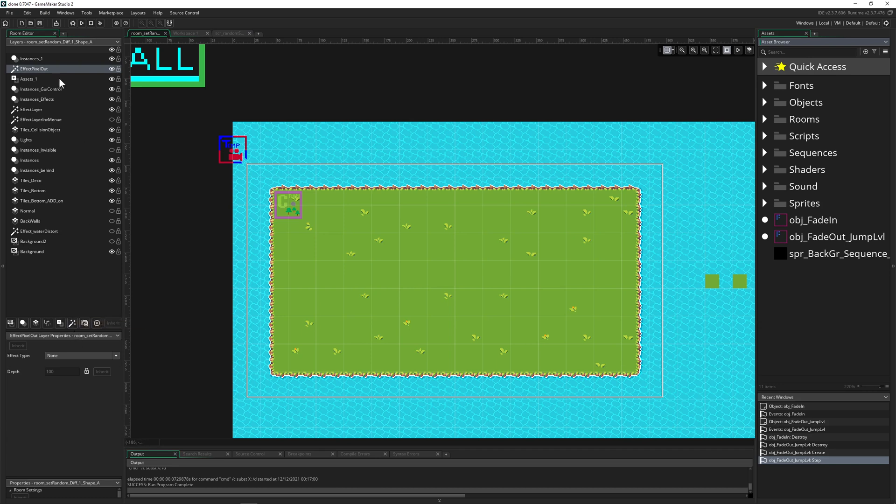
mouse_move(49, 270)
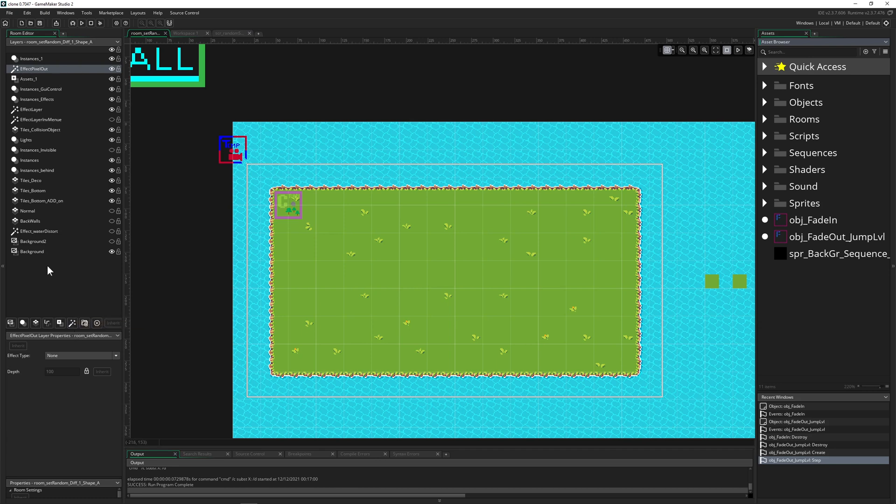
click(81, 355)
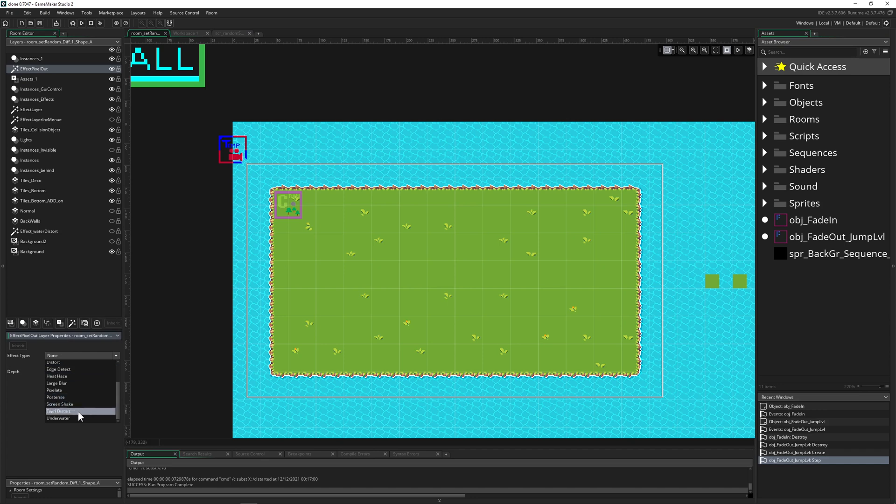
click(54, 390)
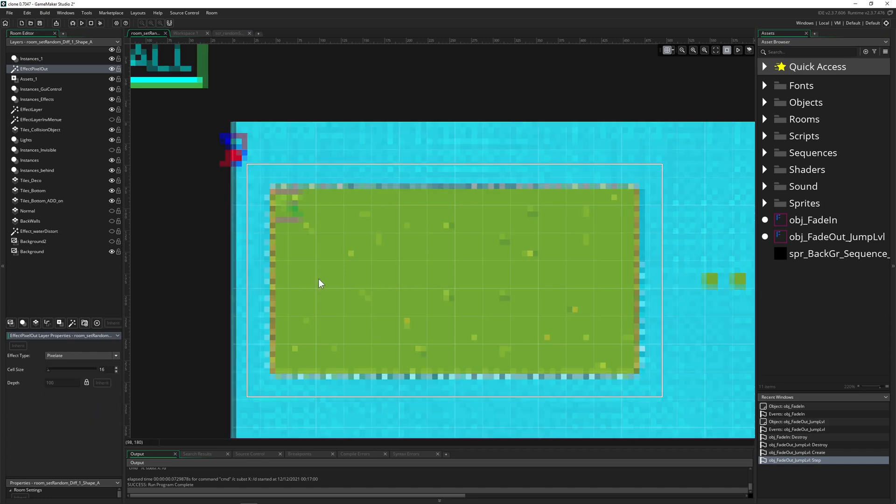
mouse_move(177, 343)
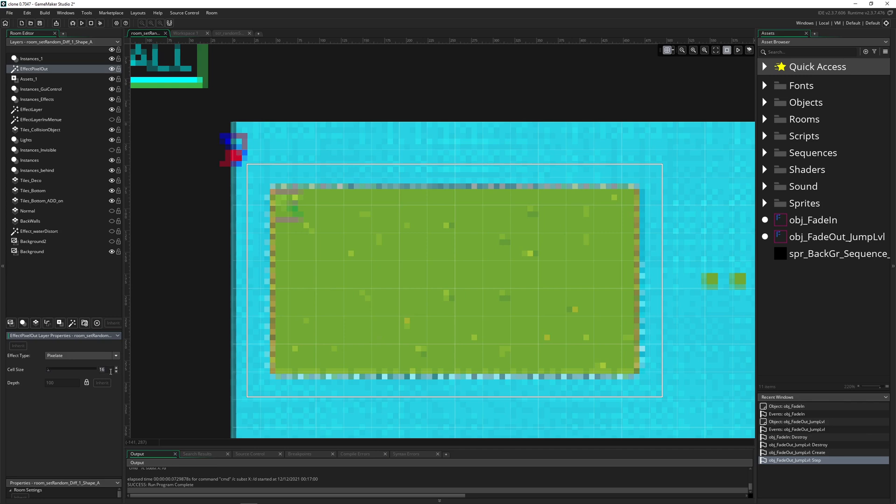
Step: Test the Pixelate cell size at 17, then lower it step by step down to 1
click(116, 367)
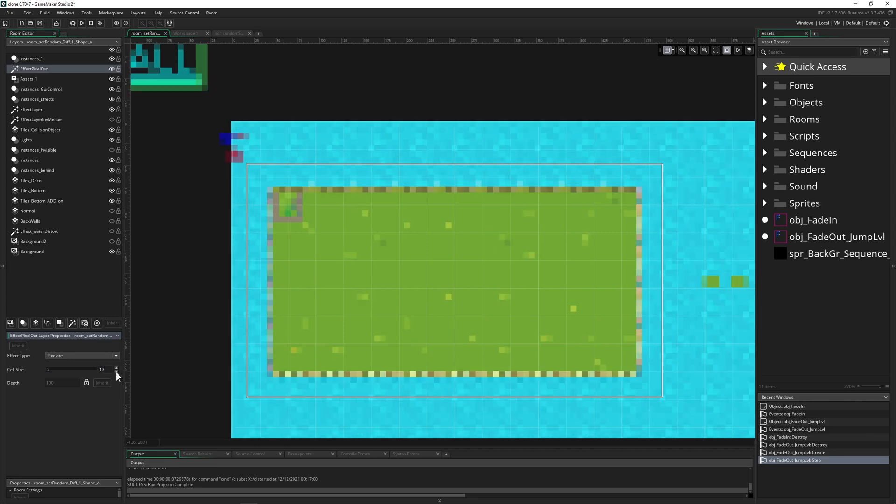
click(115, 371)
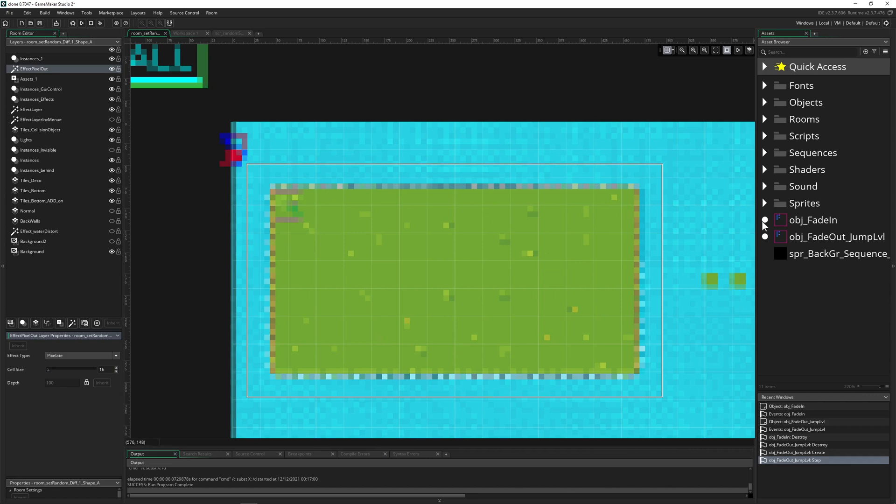
mouse_move(499, 183)
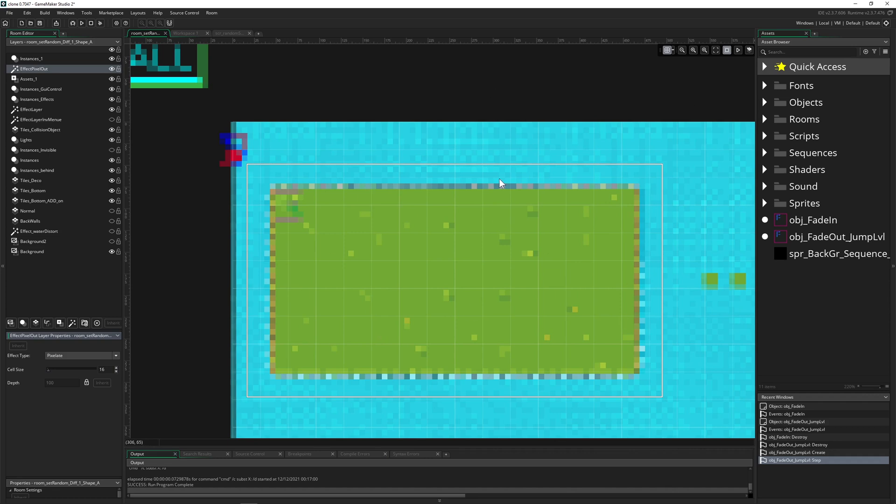
mouse_move(440, 219)
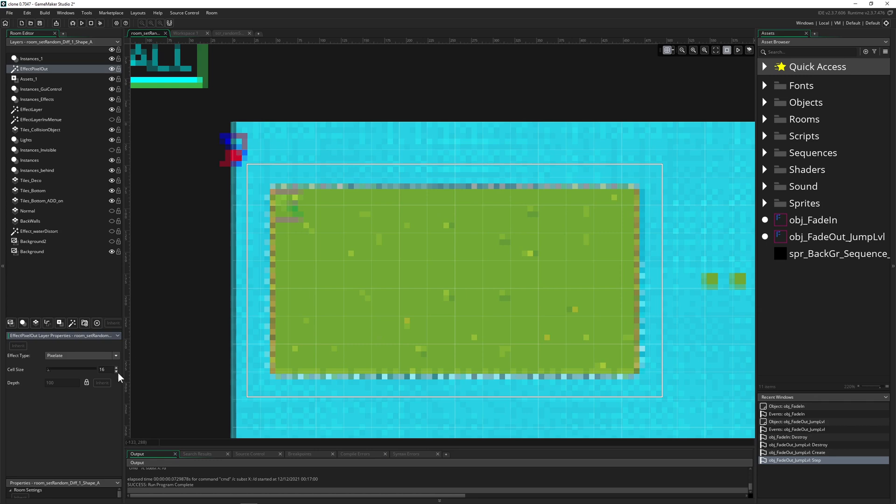
click(116, 371)
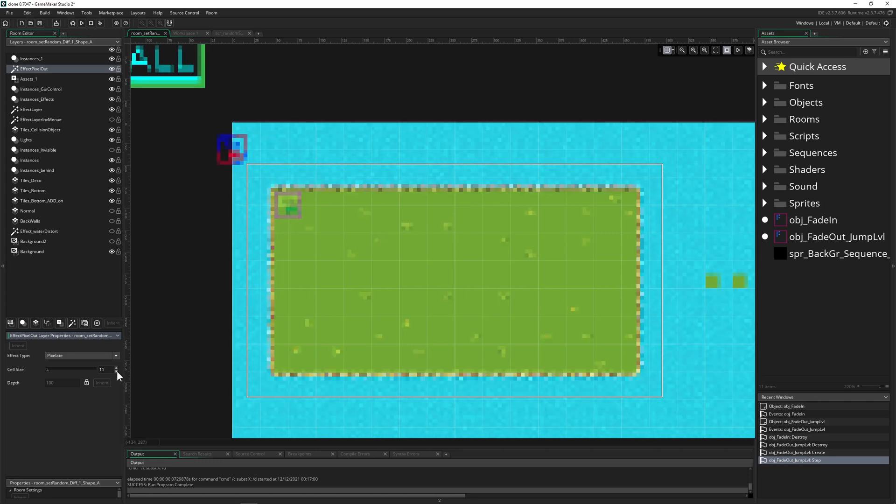
click(116, 372)
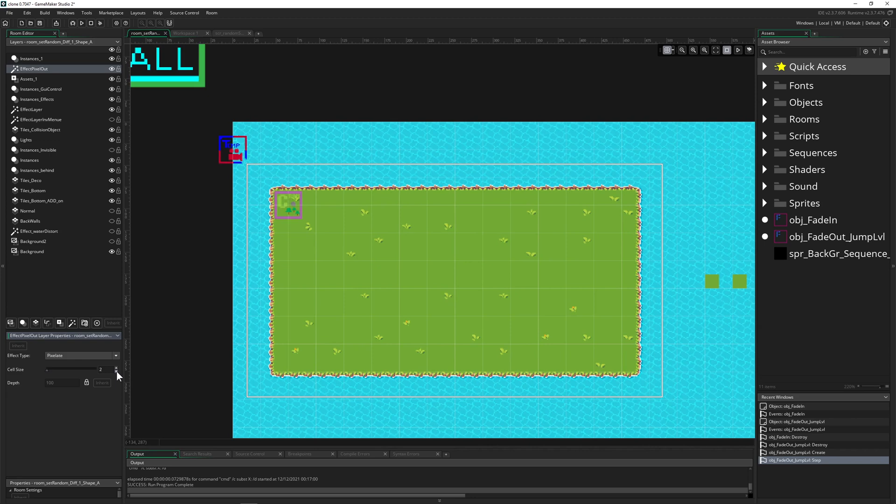
click(185, 33)
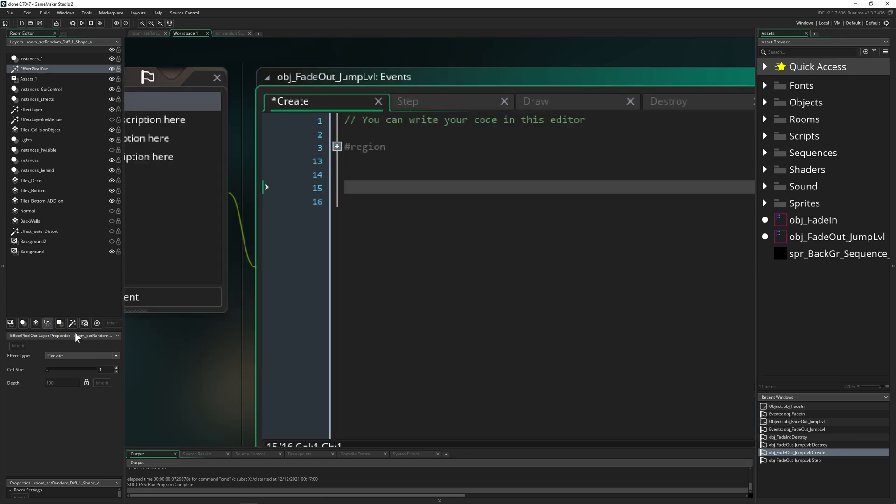
Step: Below the filter creation, add fx_set_parameter(_fx_pixelate, "g_CellSize", pixelateAmount);
click(146, 33)
text(_fx_pixelate = fx_create("_filter_pixelate");)
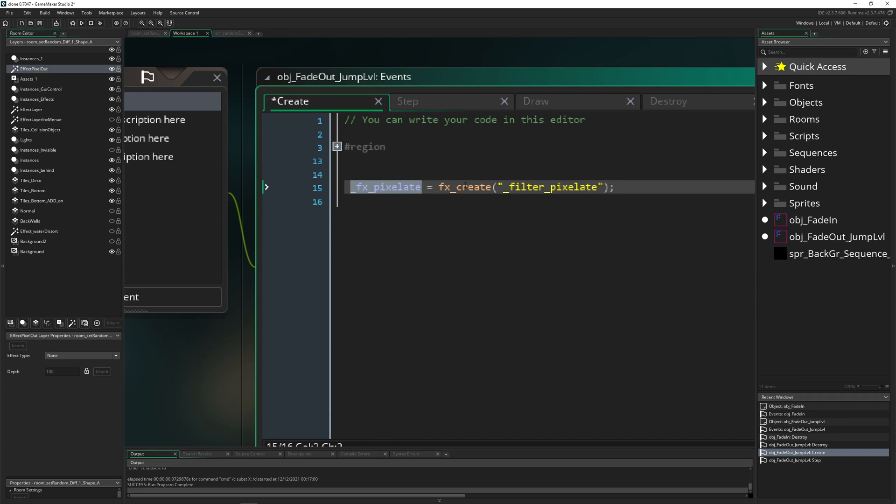
click(594, 187)
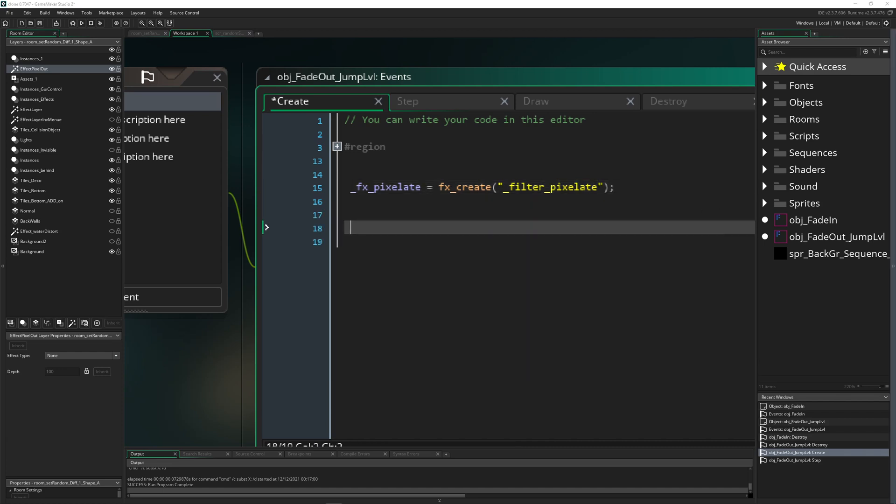
text(fx_set_parameter(_fx_pixelate, "g_CellSize", pixelateAmount  );)
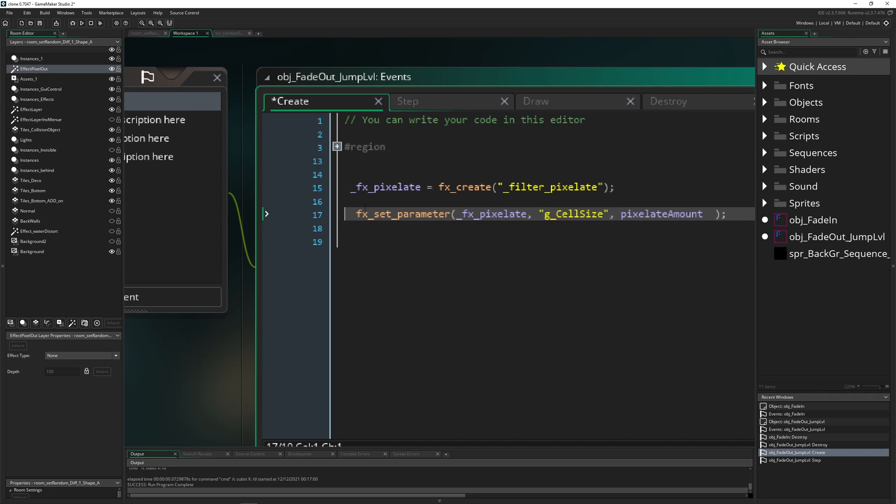
Step: Reapply the Pixelate effect type to the EffectPixelOut layer
click(81, 355)
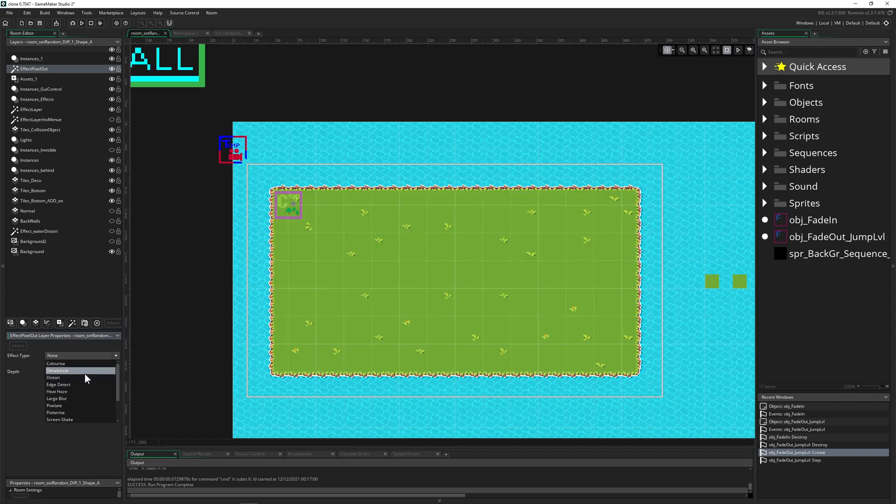
click(53, 405)
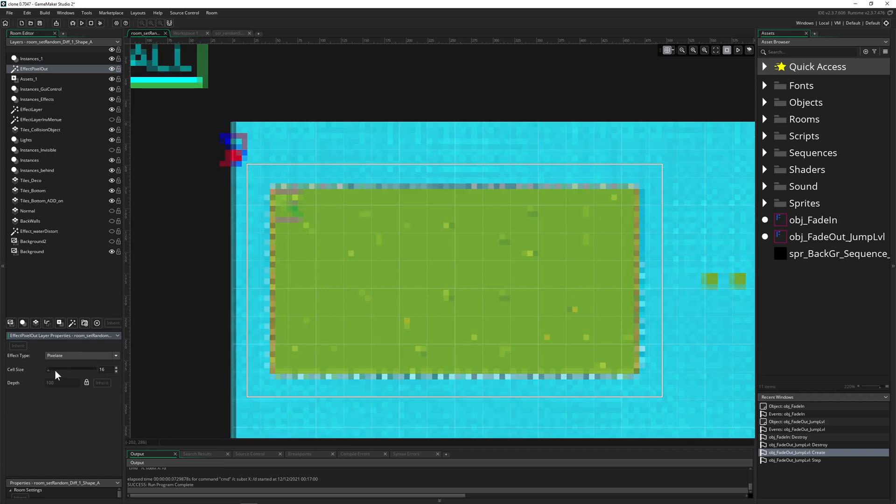
mouse_move(13, 374)
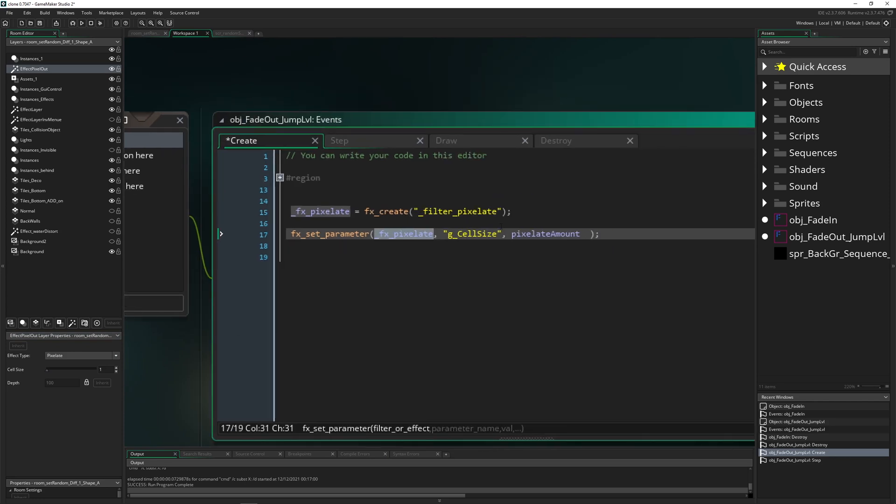
Step: Replace pixelateAmount with 1 as the g_CellSize value in the Create event
double_click(471, 234)
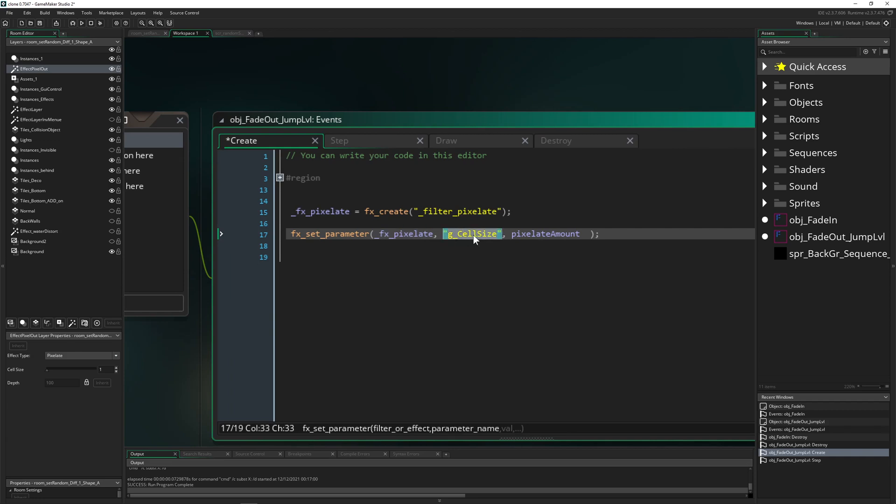
double_click(544, 234)
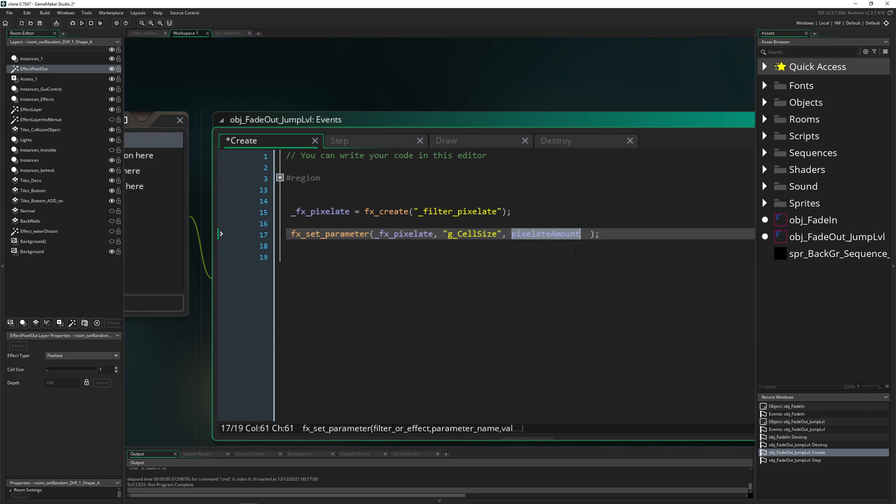
text(1)
click(516, 245)
text(layer_set_fx("EffectPixelOut", _fx_pixelate);)
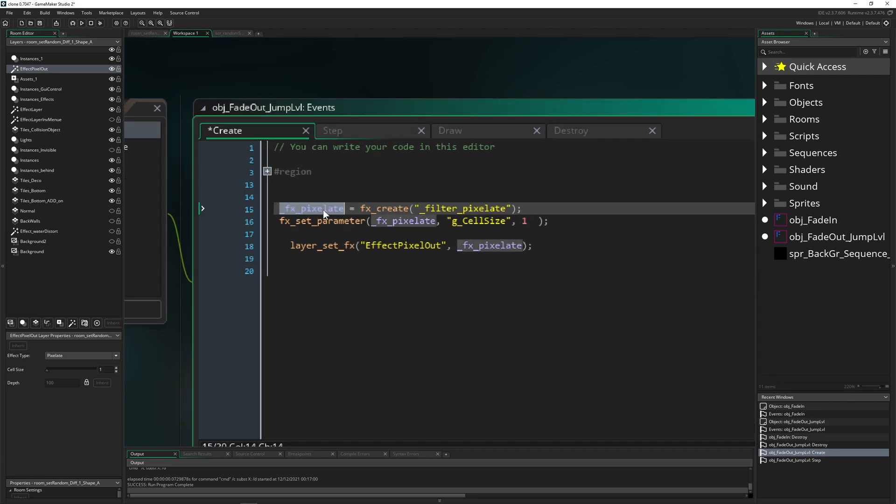
click(490, 245)
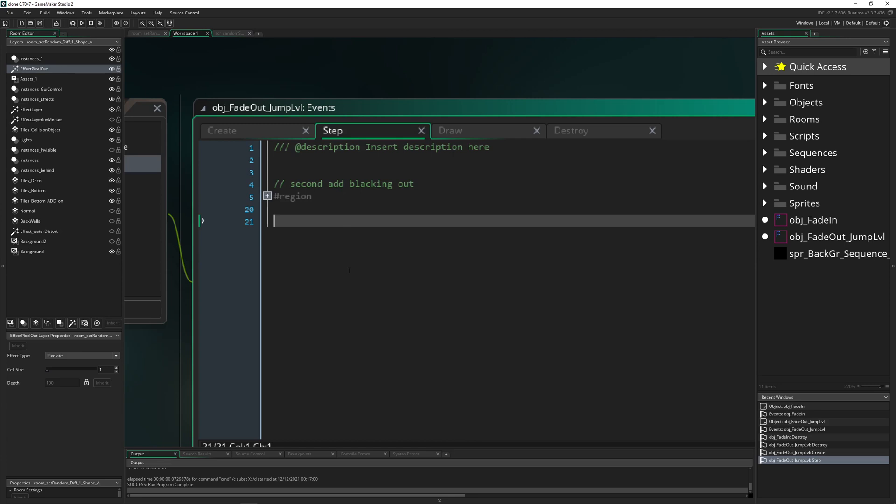
Step: Add a comment, var _fx_struct2 = layer_get_fx("EffectPixelOut"); and an if (_fx_struct2 != -1) block
key(enter)
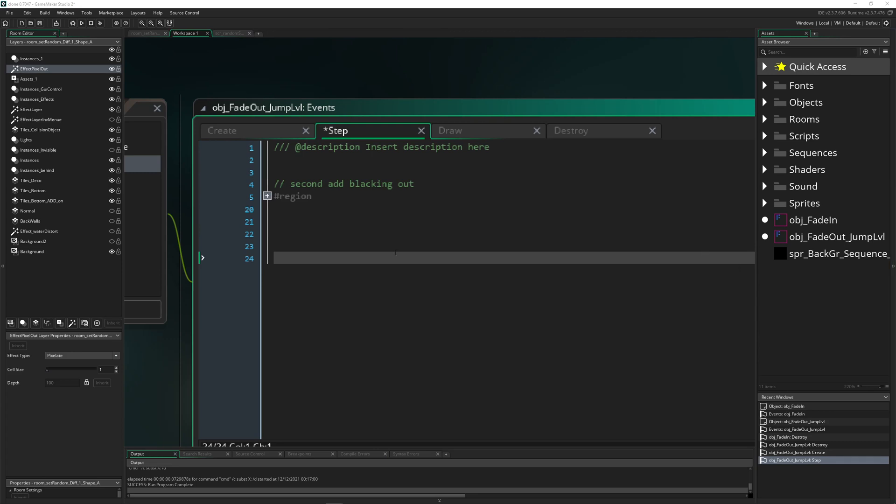
text(// apply change to fx layer ->)
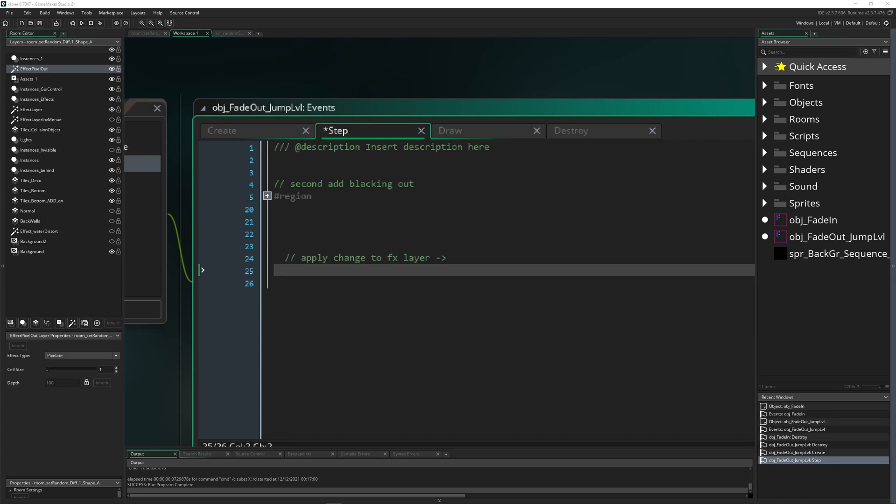
click(275, 270)
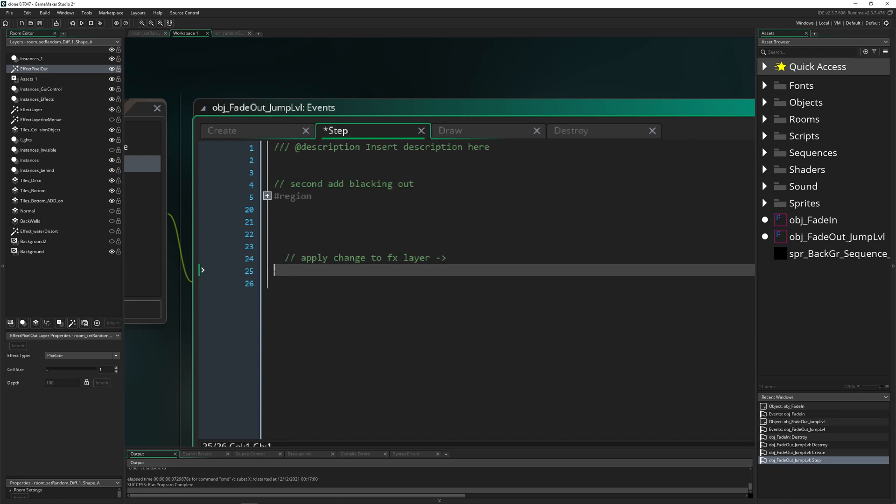
text(var _fx_struct2 = layer_get_fx("EffectPixelOut");)
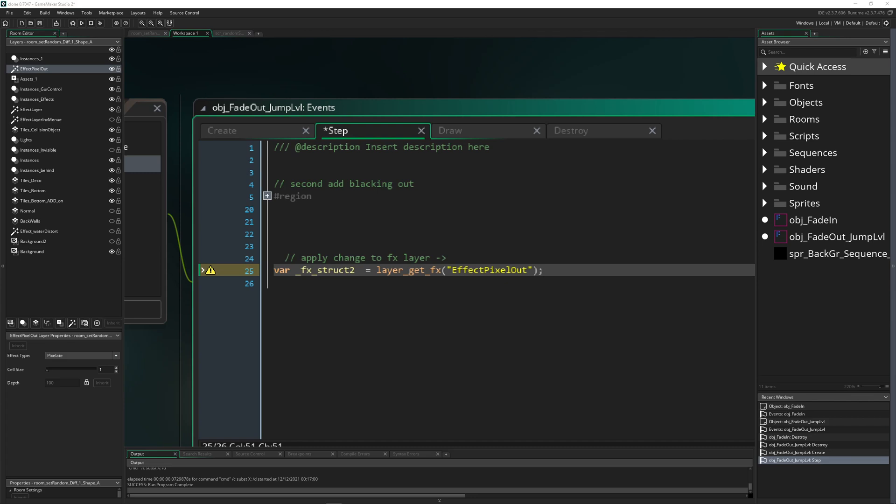
text(if (_fx_struct2 != -1) {)
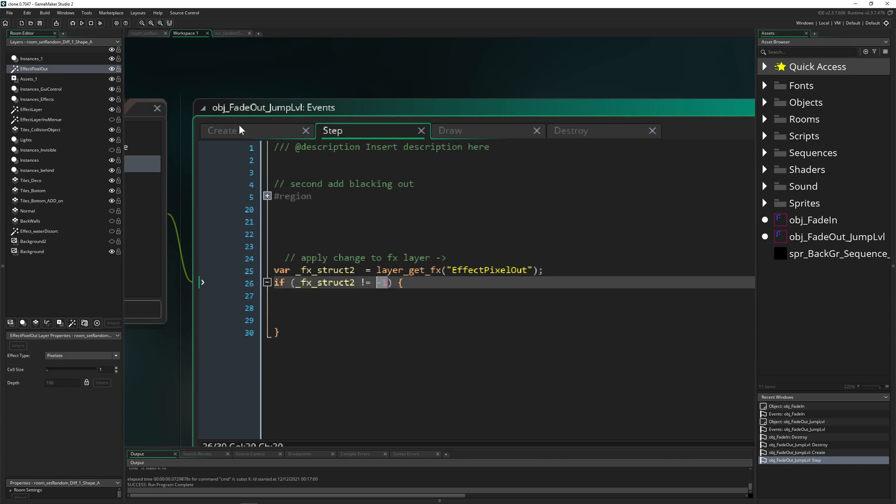
Step: Inside the if block, call fx_set_parameter with g_CellSize set to 1
click(222, 131)
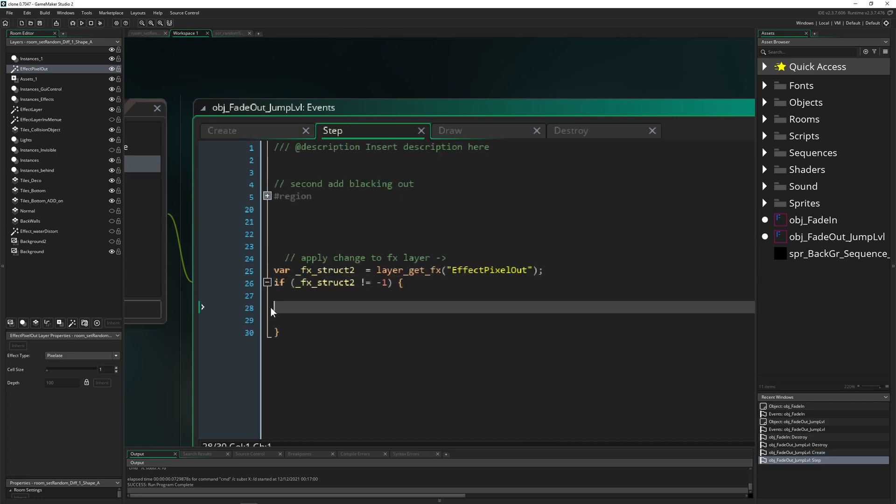
text(fx_set_parameter( fx_pixelate, "g_CellSize", 1 );)
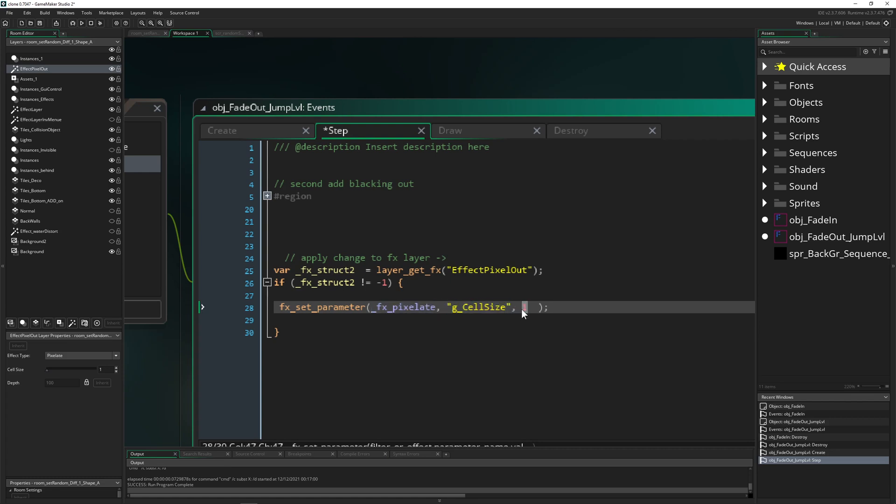
text(1)
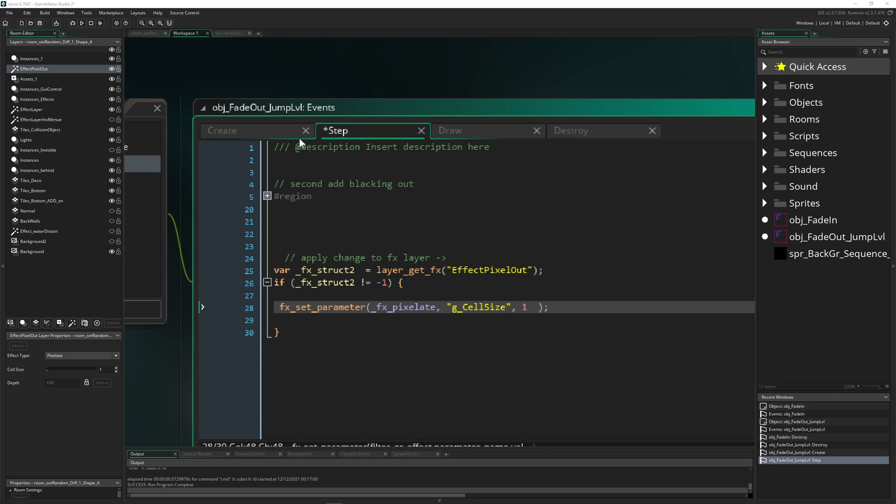
Step: Initialize pixelateAmount = 1 in Create, add pixelateAmount++ in Step, and use it as g_CellSize
click(228, 130)
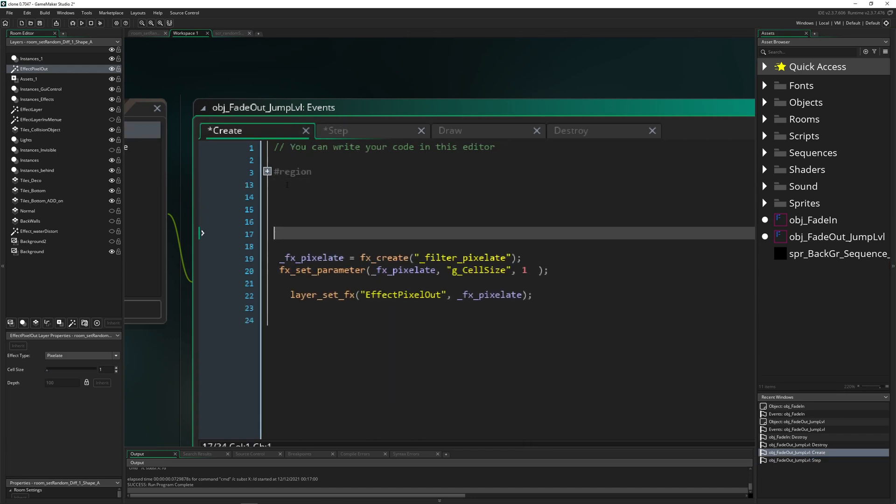
text(pixelateAmount = 1;)
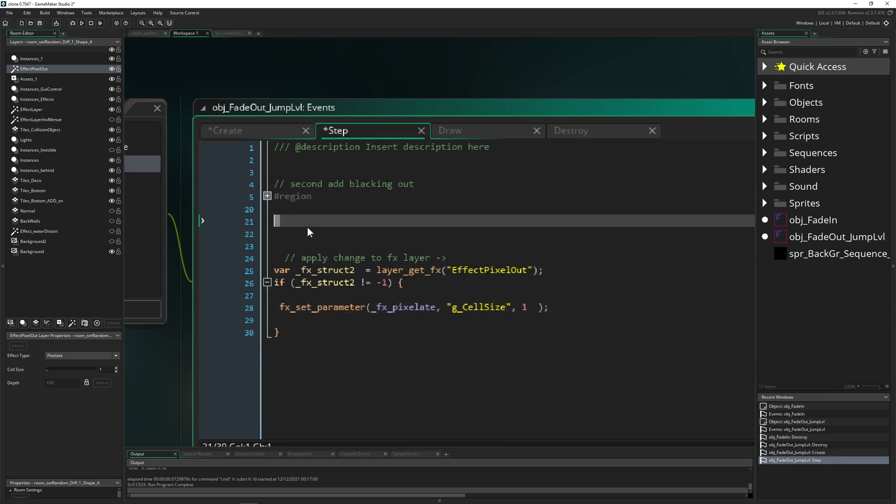
text(pixelateAmount++;)
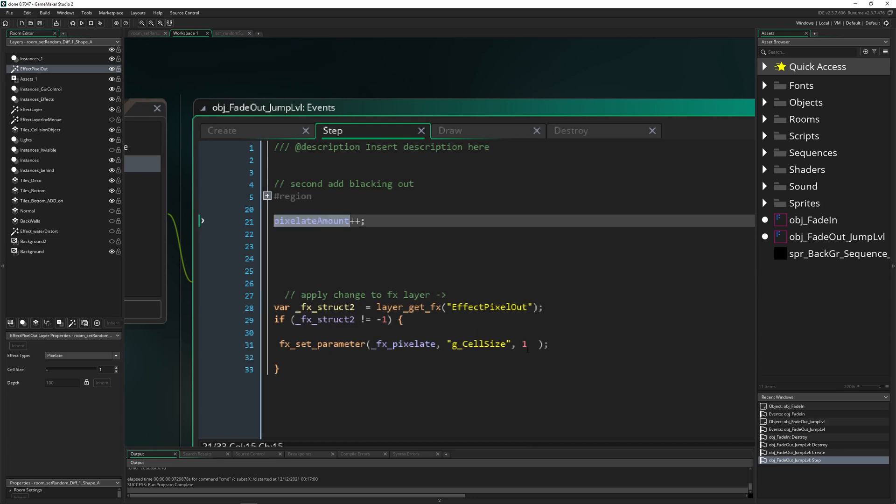
text(pixelateAmount)
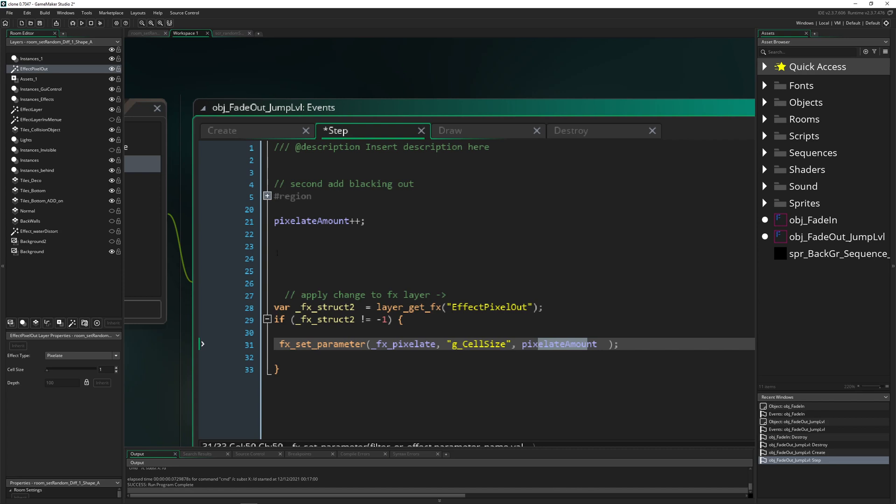
text(if)
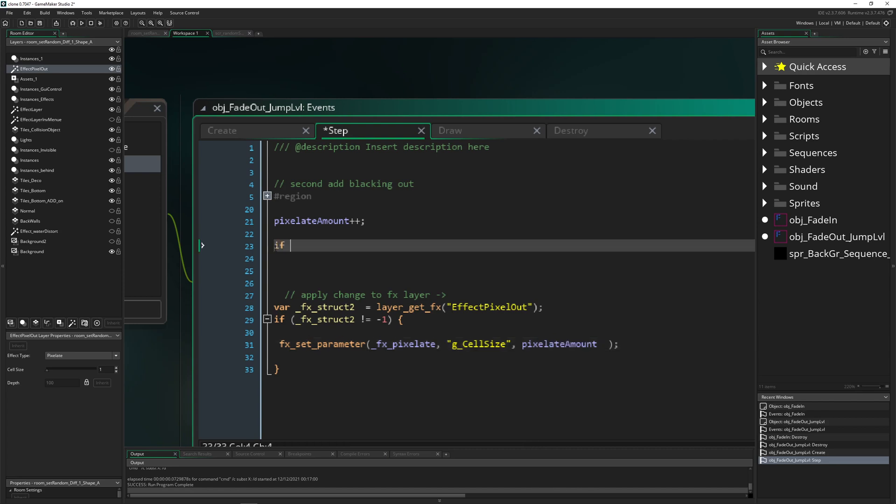
text(())
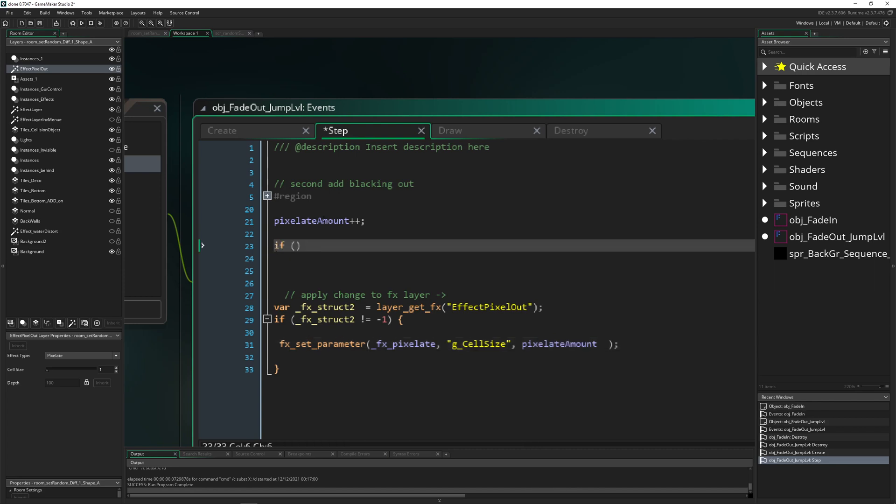
Step: Write if (pixelateAmount > 16) { fadeOut = true; } in the Step event and run the game
text(pixelateAmount)
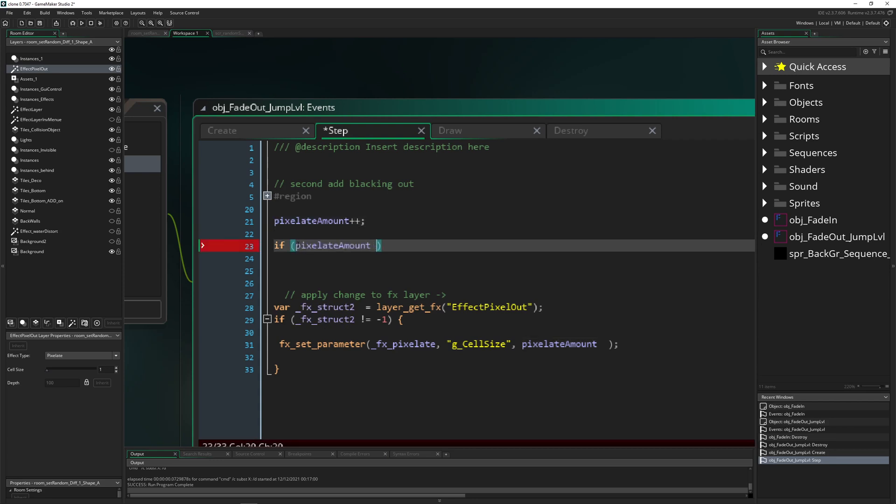
text(> 16)
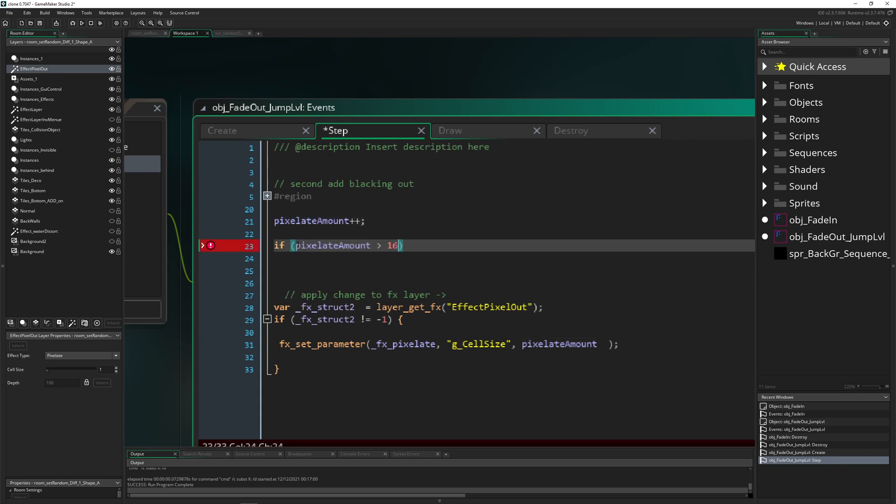
text({})
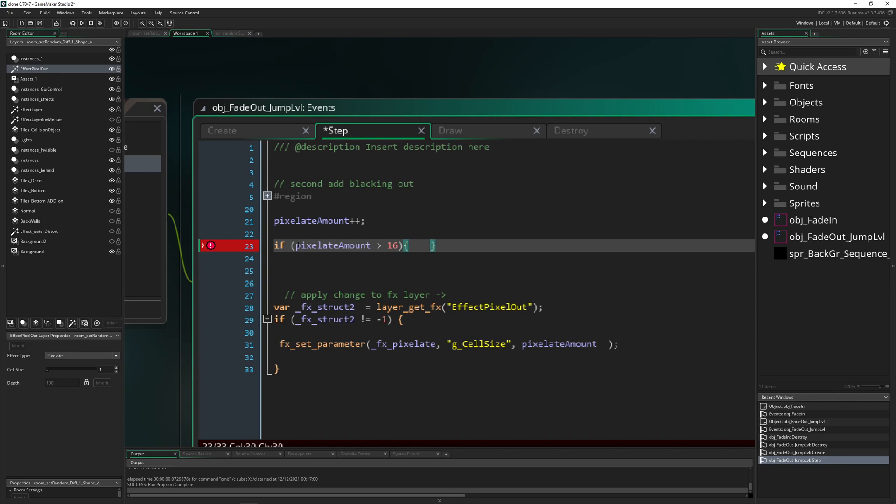
text(roo)
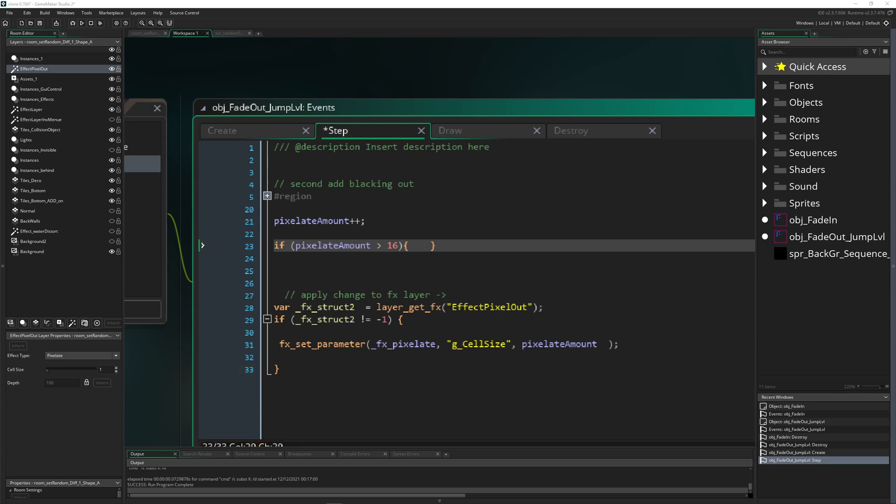
click(416, 245)
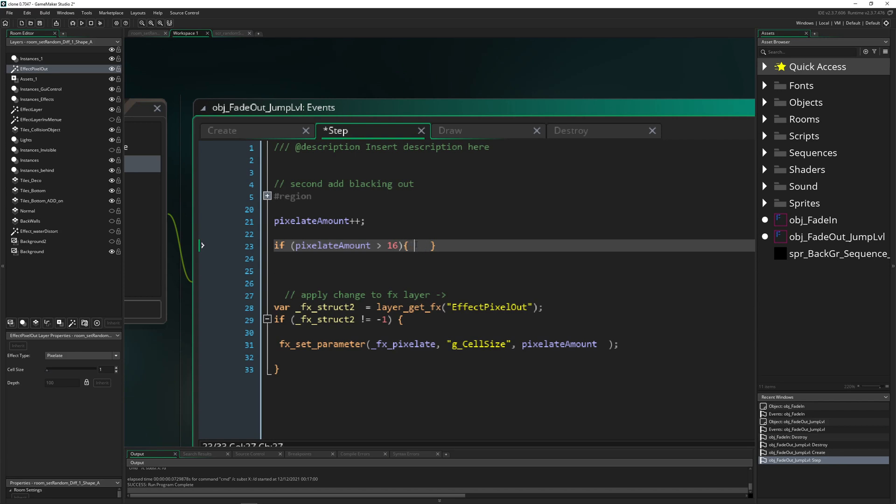
text(fadeOut = true;)
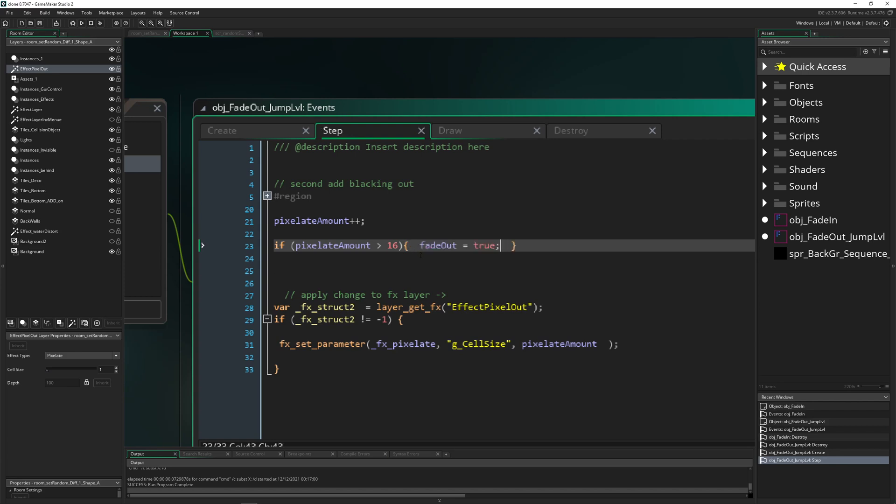
click(82, 23)
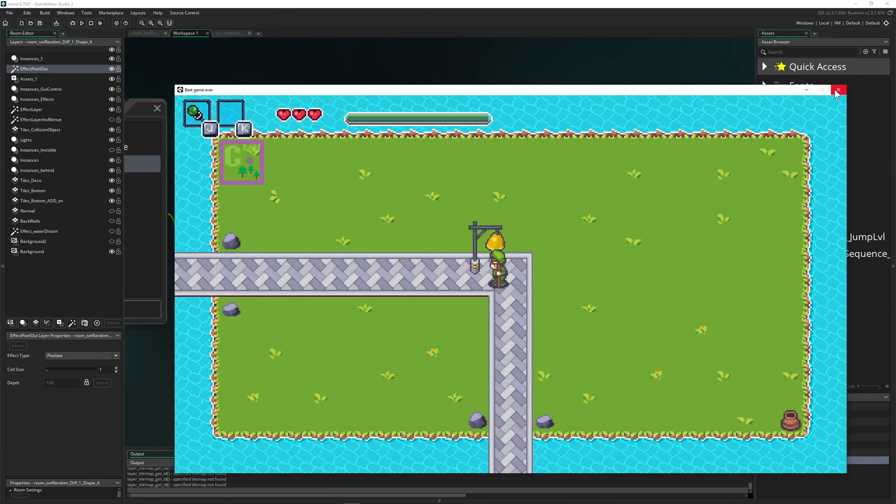
click(838, 89)
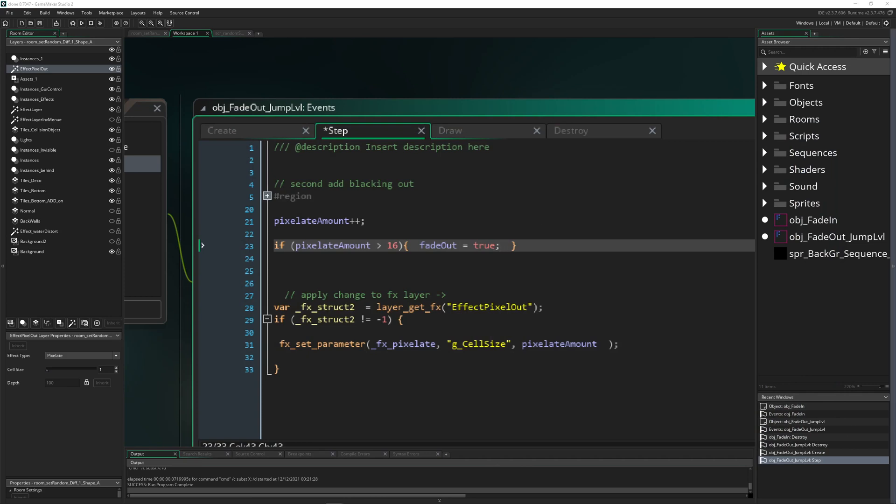
Step: Wrap the increment in an if (pixelateTimer <= 0) { block in the Step event
click(222, 130)
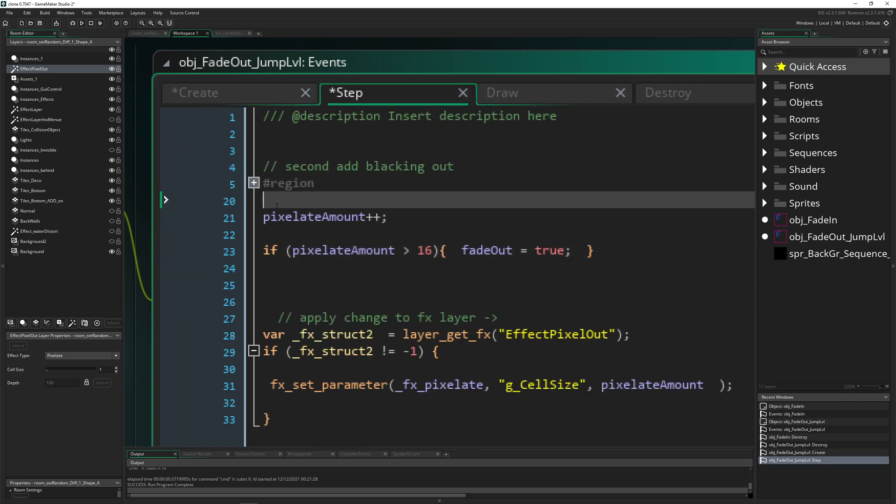
text(pixelateTimer--;)
text(if ()
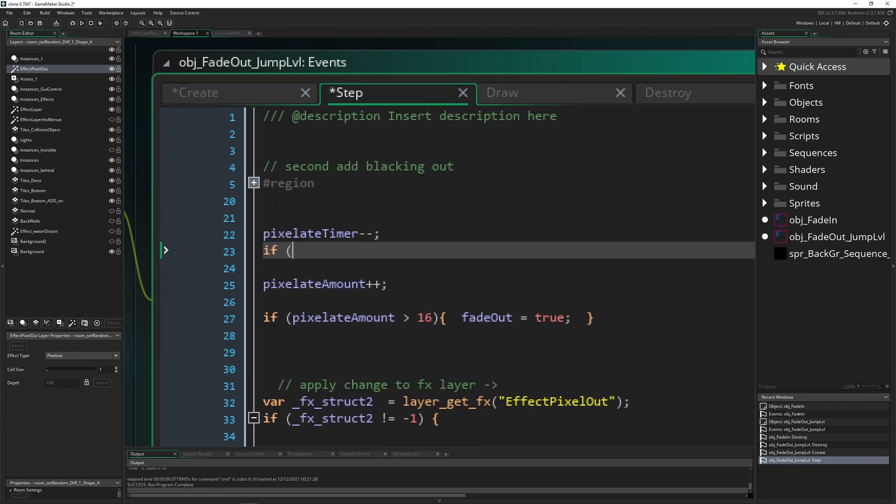
text(pixelateTimer <= ))
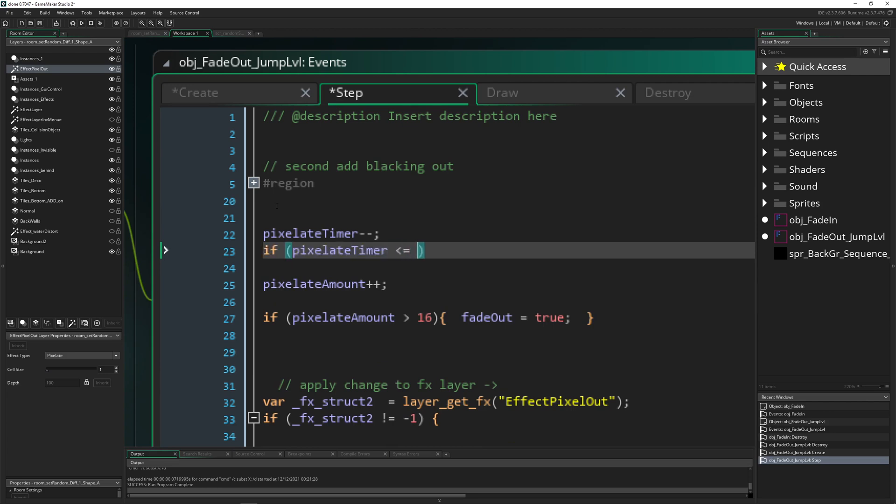
text(0)
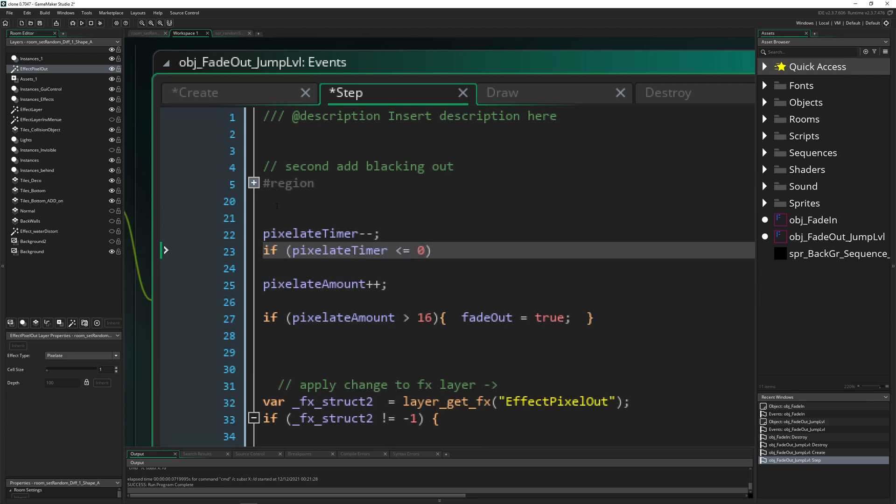
text({)
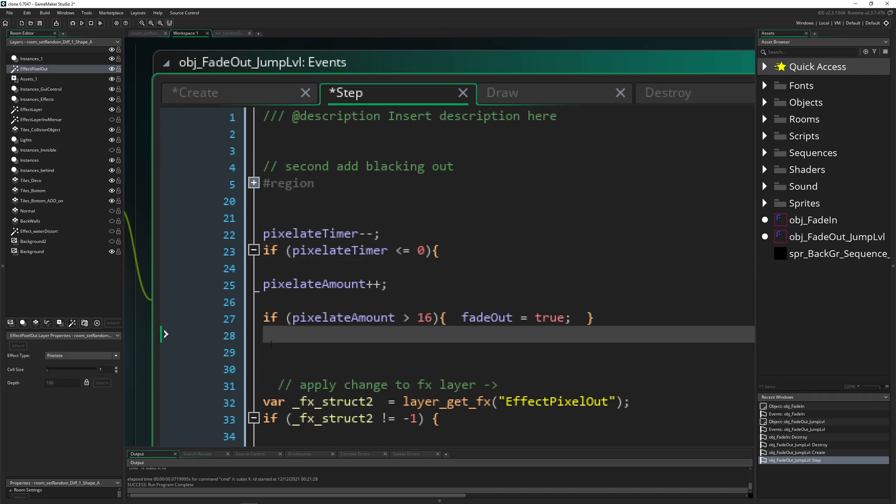
Step: Inside the timer block, reset pixelateTimer = pixelateTime; after pixelateAmount++
click(217, 92)
text(})
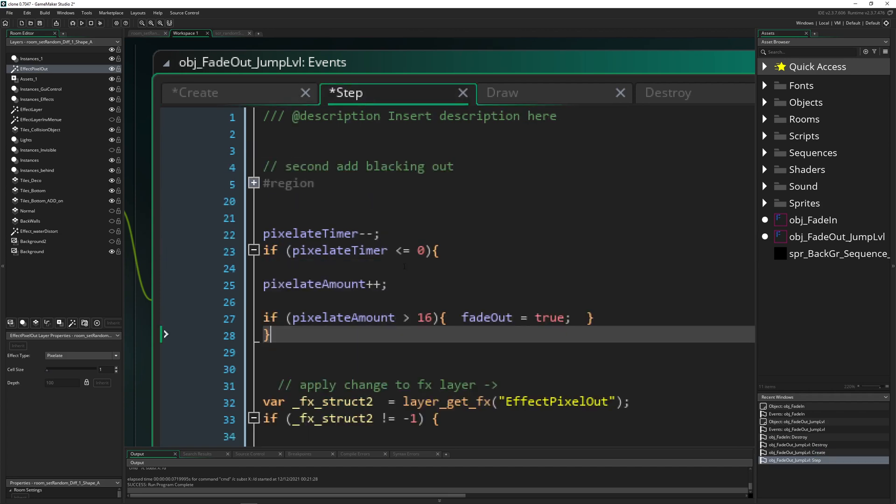
key(Return)
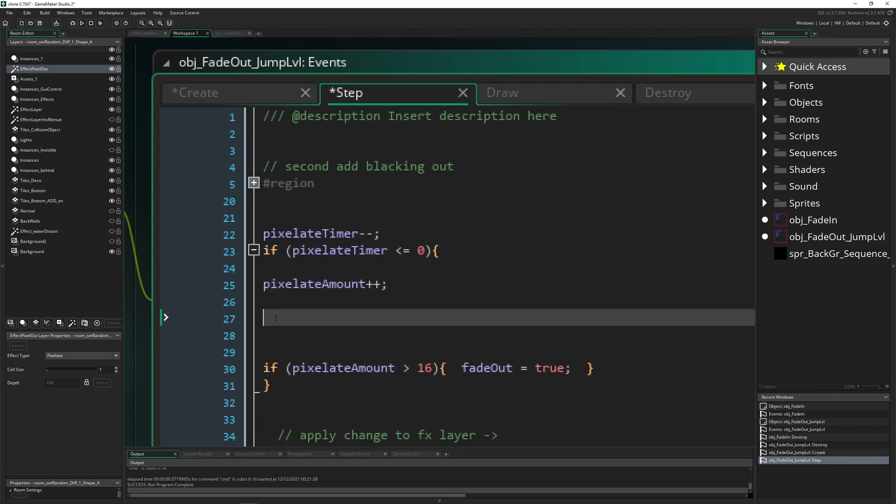
text(pixelateTimer = pixelateTime;)
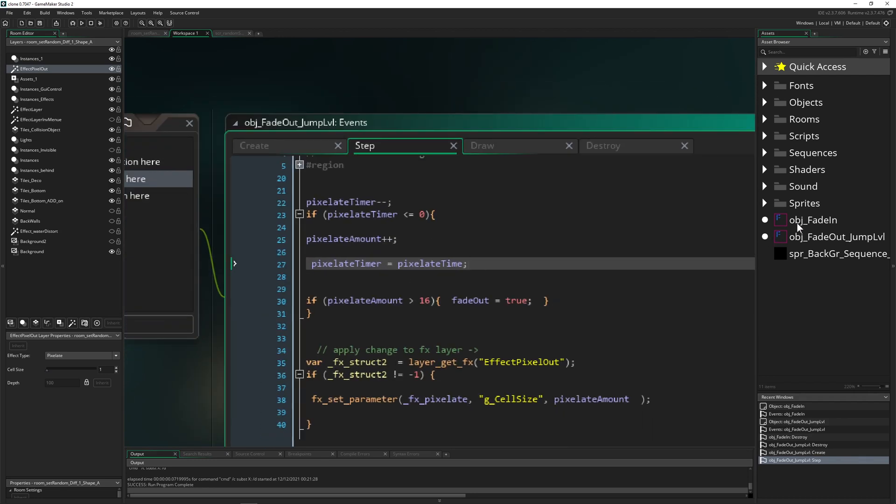
Step: Select obj_FadeIn in the Asset Browser and open its Step event
click(146, 32)
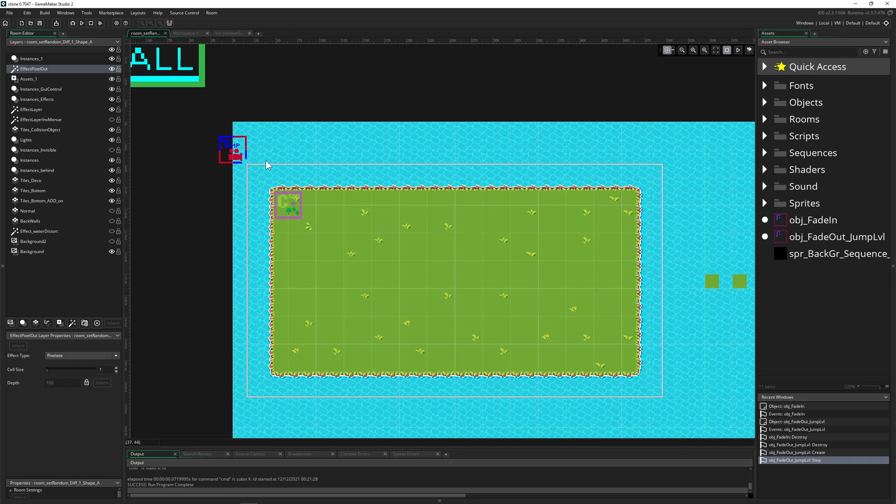
mouse_move(256, 178)
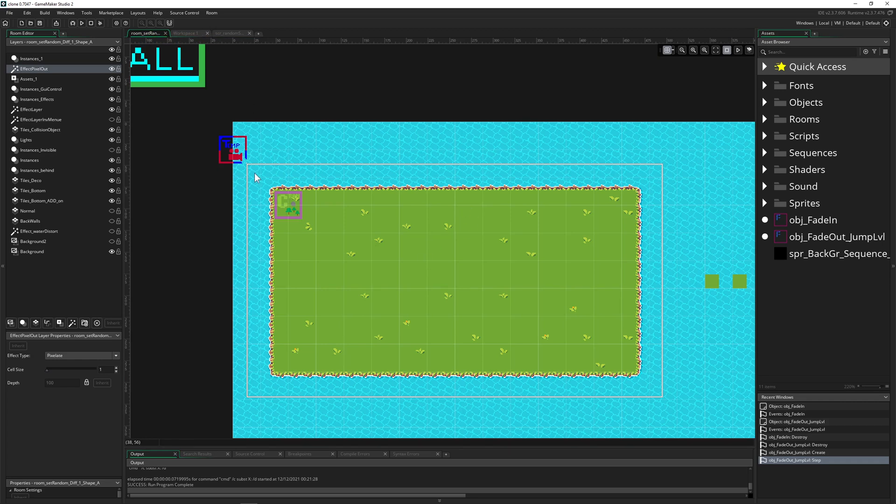
click(812, 219)
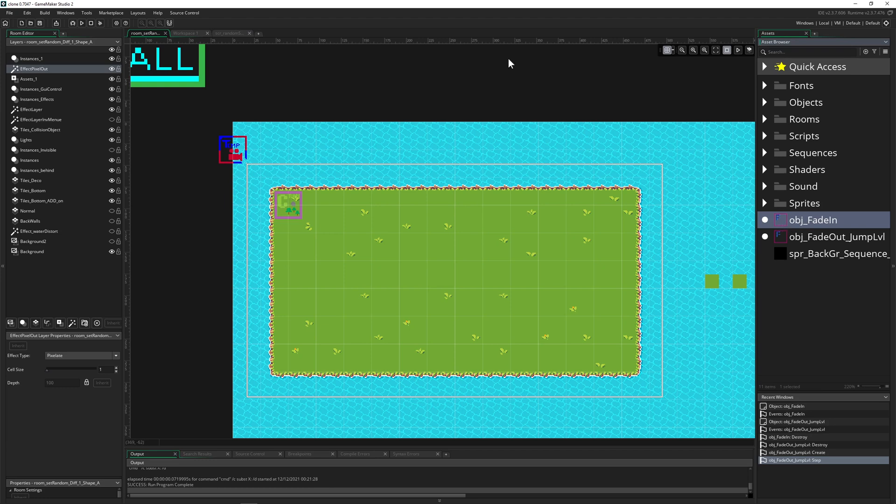
click(31, 59)
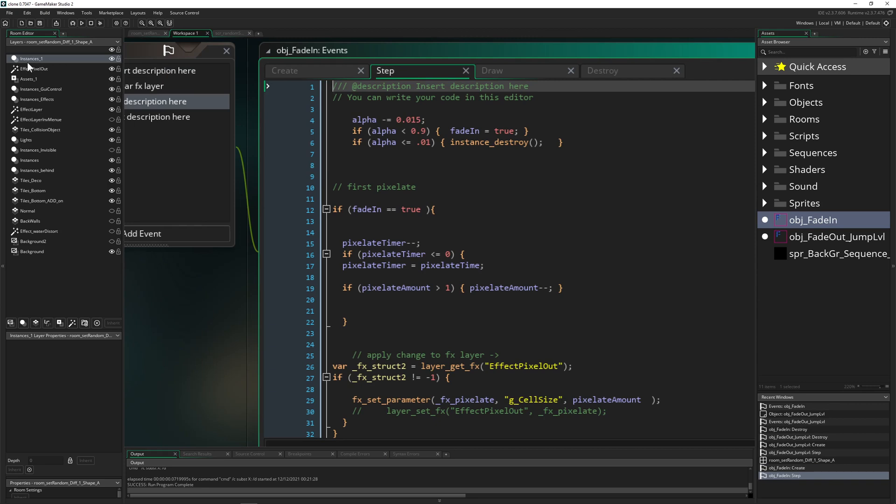
Step: Set the EffectPixelOut layer's Effect Type to None and view obj_FadeIn's Create code
click(147, 33)
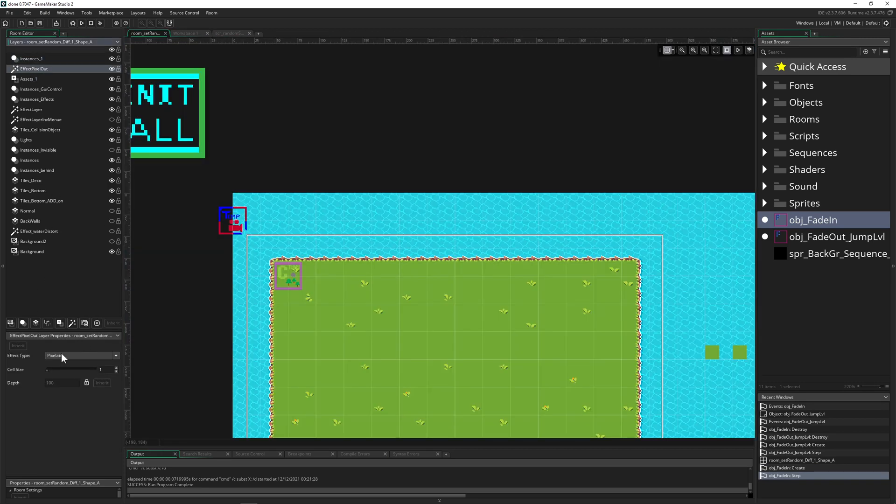
click(82, 355)
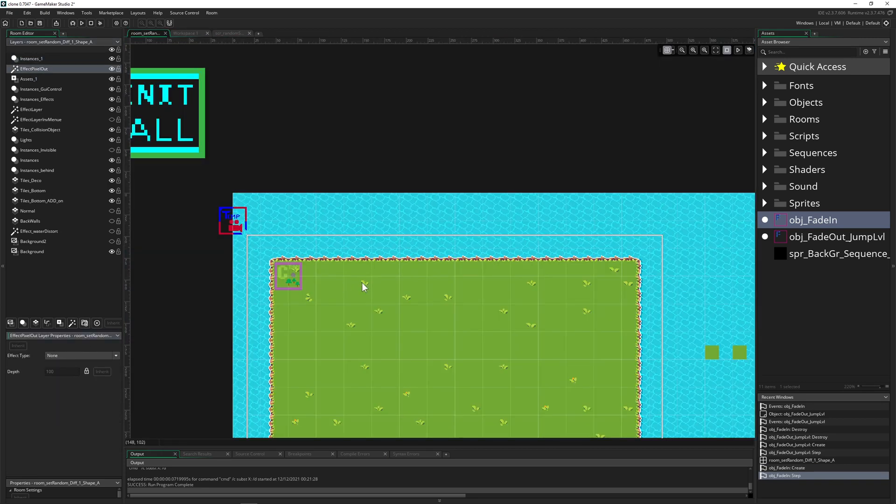
mouse_move(186, 33)
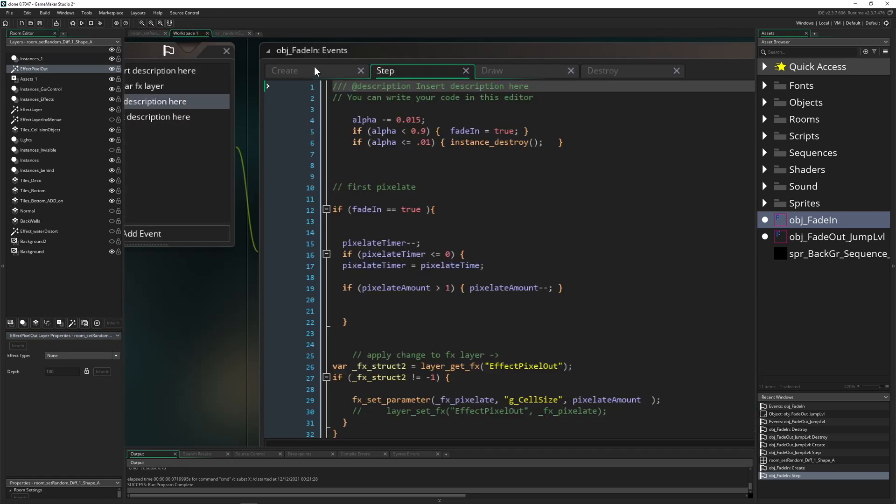
click(284, 70)
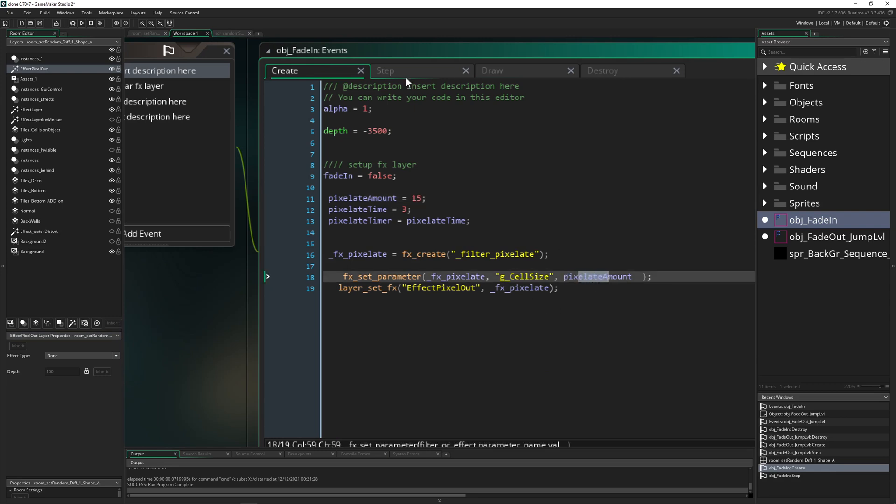
mouse_move(405, 70)
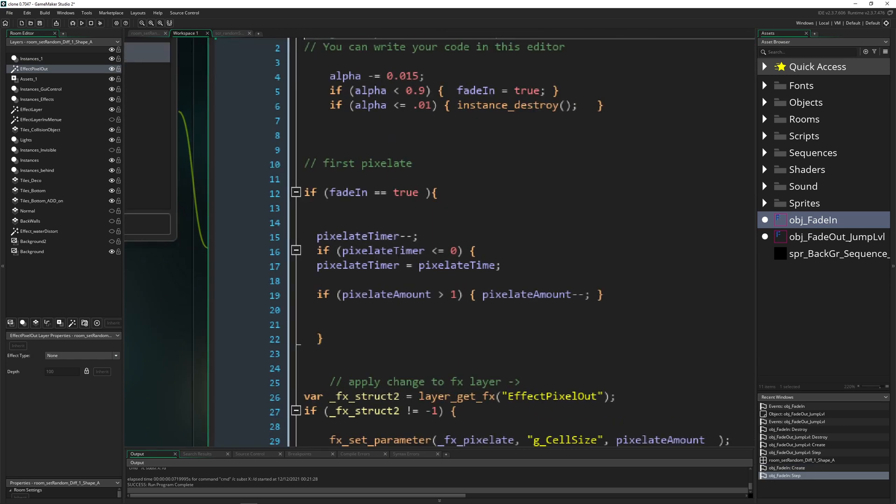
Step: Inspect obj_FadeIn's pixelateTimer usages and the lower limit on pixelateAmount
double_click(358, 236)
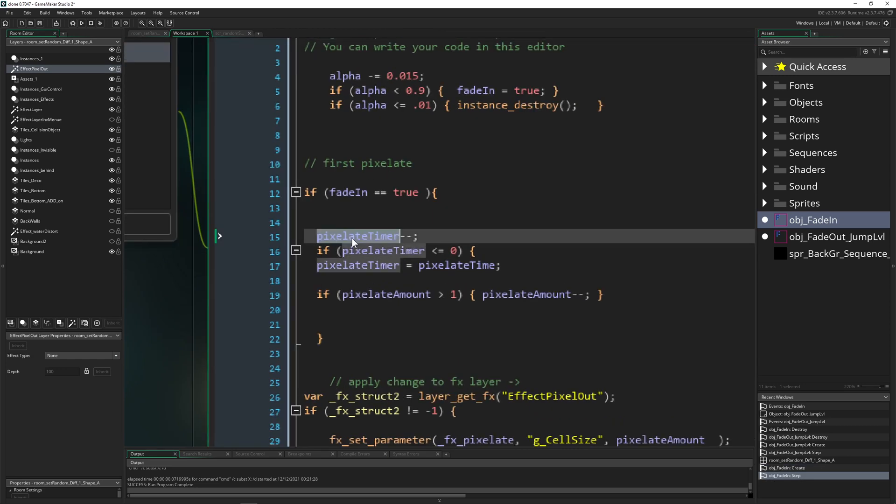
click(451, 294)
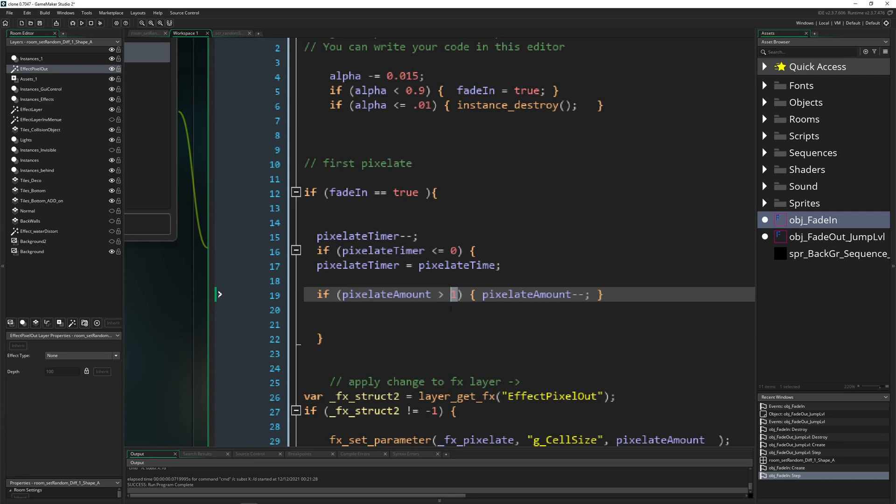
mouse_move(463, 307)
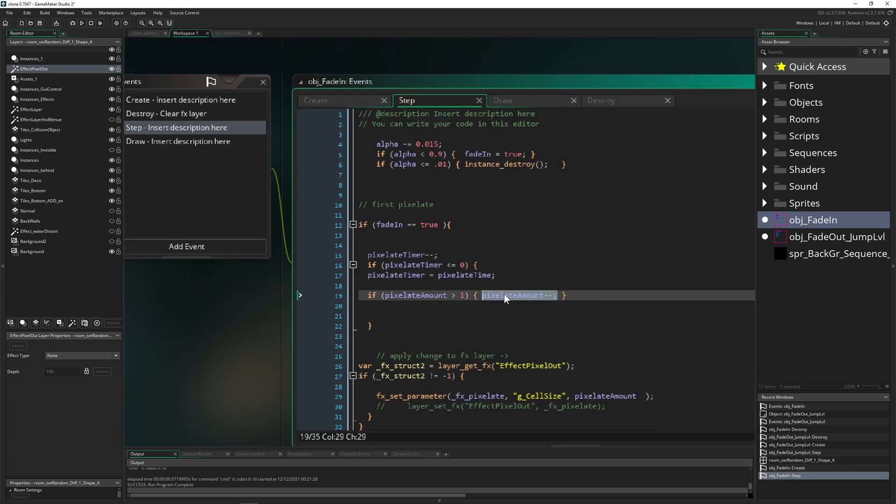
click(165, 113)
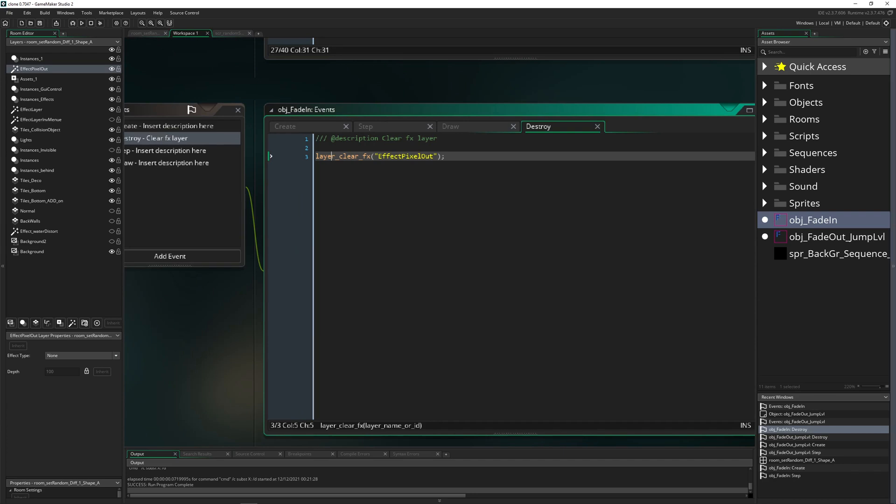
Step: Review obj_FadeIn's Draw code, highlighting the 100 scale value in draw_sprite_ext
click(451, 127)
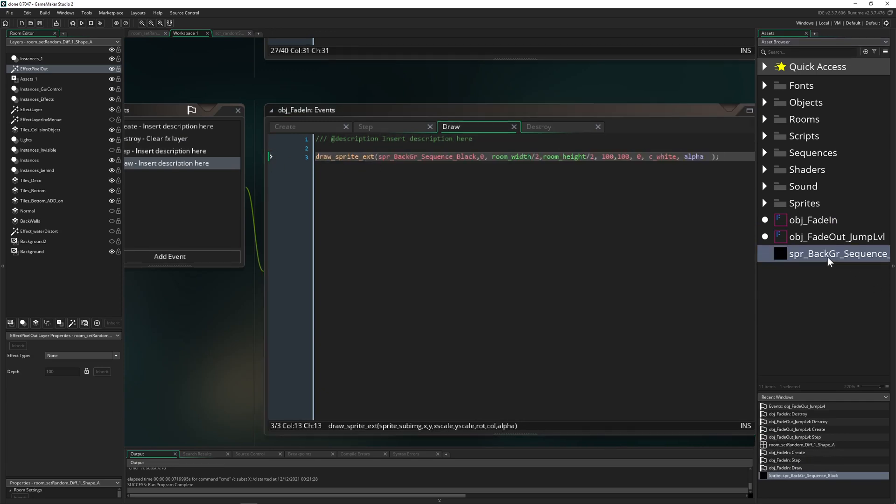
double_click(838, 253)
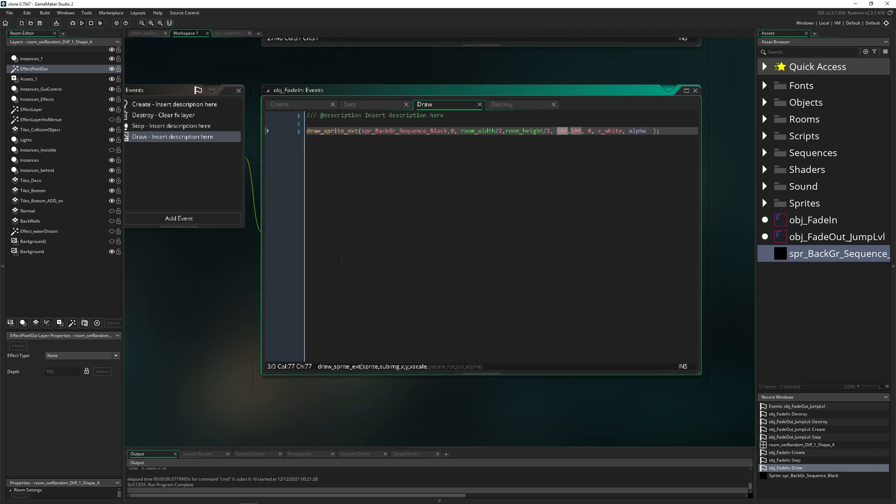
mouse_move(731, 117)
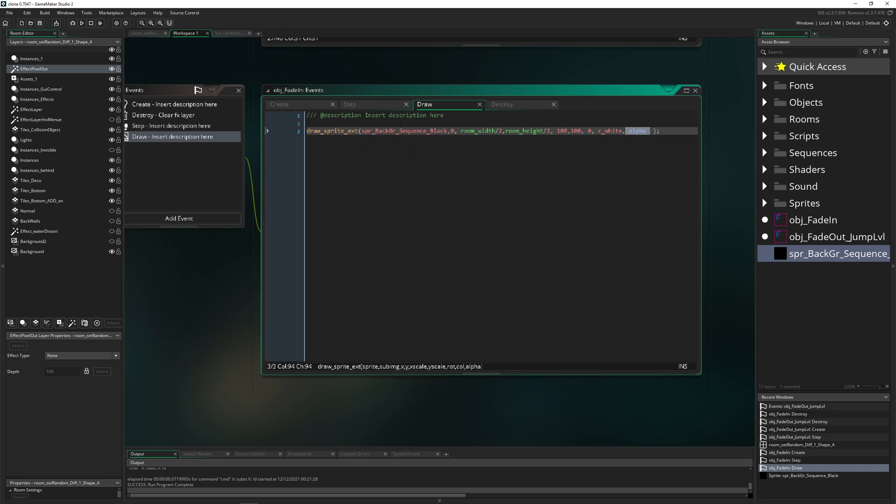
mouse_move(821, 224)
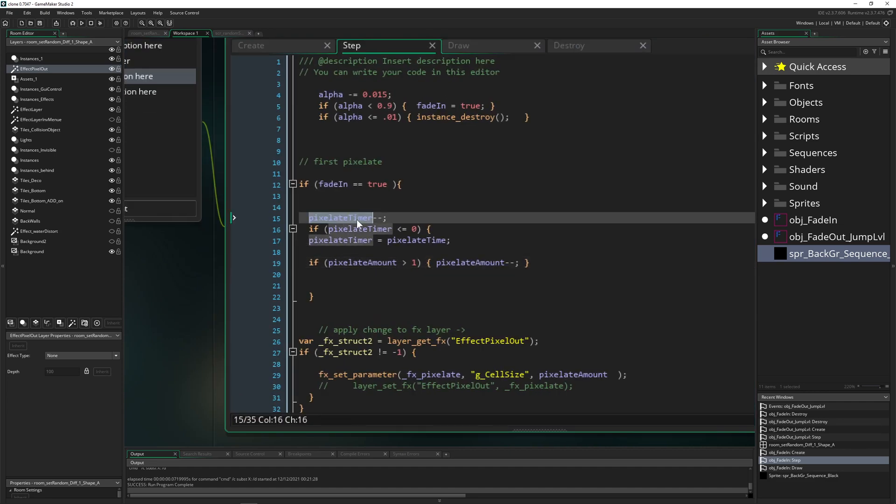
Step: Check obj_FadeIn's Destroy code, then return to the room_setRandom_Diff_1_Shape_A layout
click(457, 262)
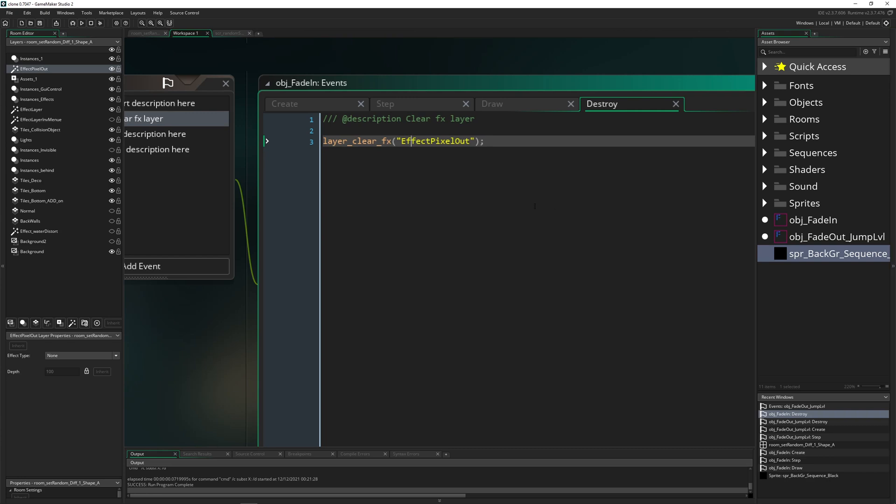
click(145, 33)
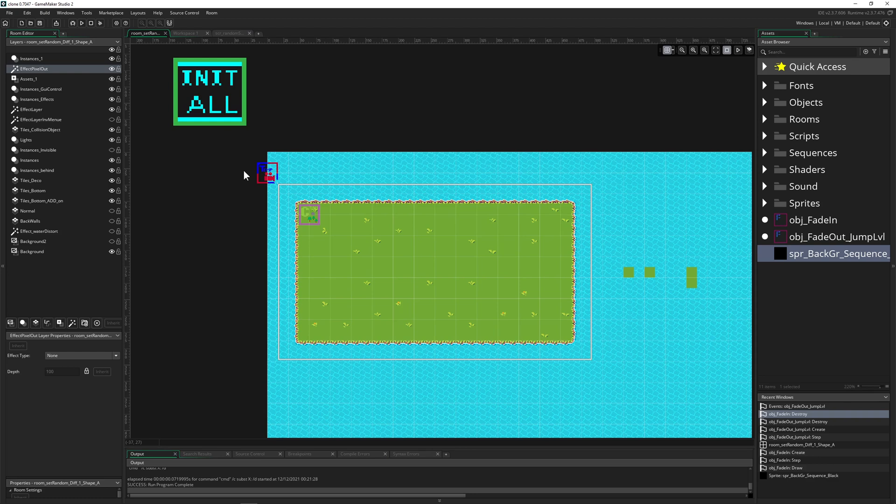
mouse_move(873, 5)
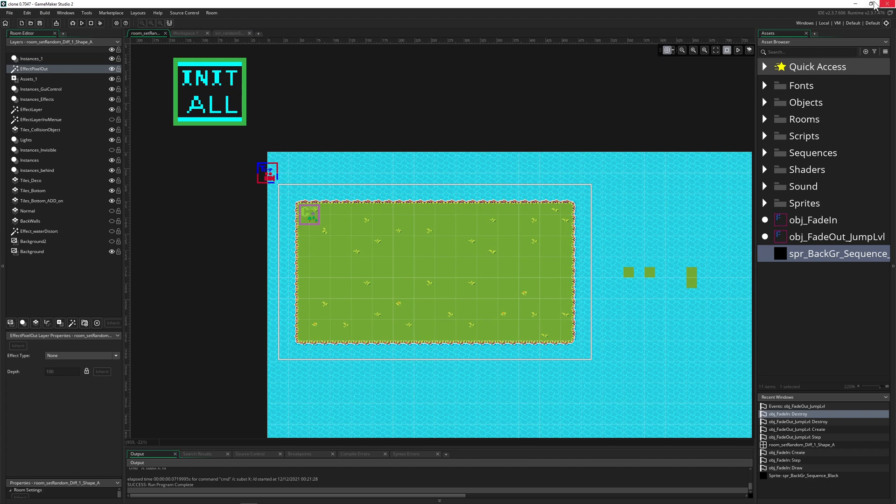